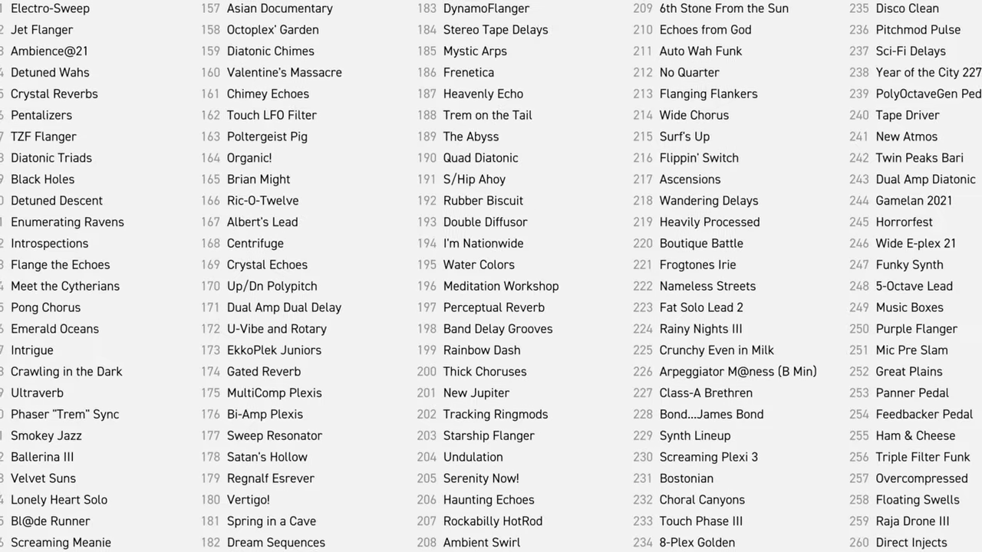
Scroll the preset 001 59 Bassguy overview down to list the Scene 1–8 names
{"action": "scroll", "scroll_direction": "down", "scroll_amount": 3}
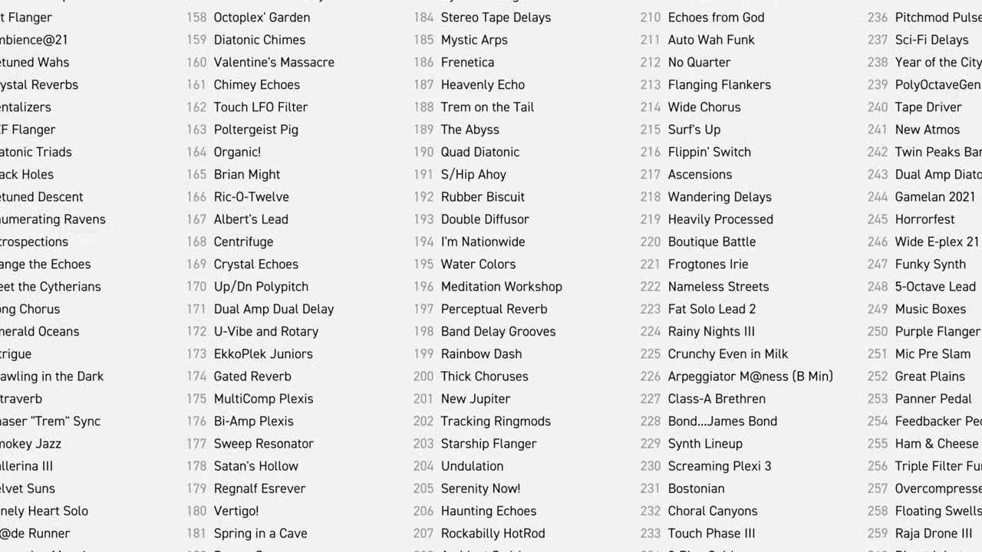
{"action": "scroll", "scroll_direction": "down", "scroll_amount": 3}
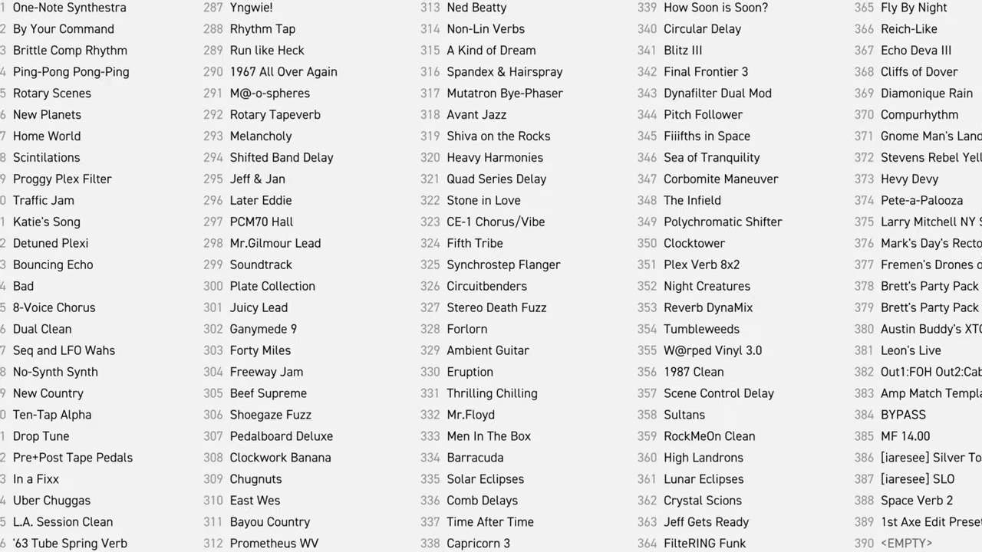
{"action": "scroll", "scroll_direction": "down", "scroll_amount": 3}
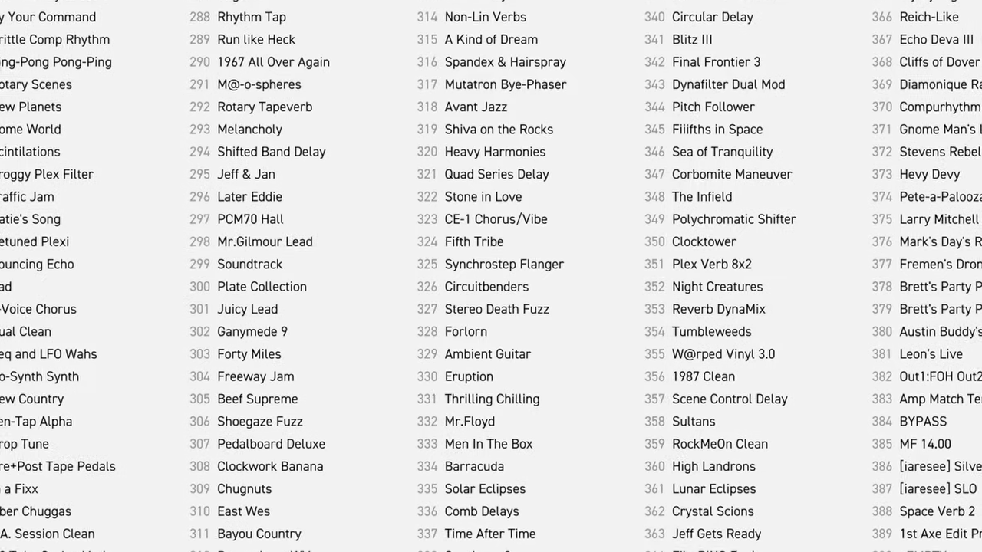
{"action": "scroll", "scroll_direction": "down", "scroll_amount": 3}
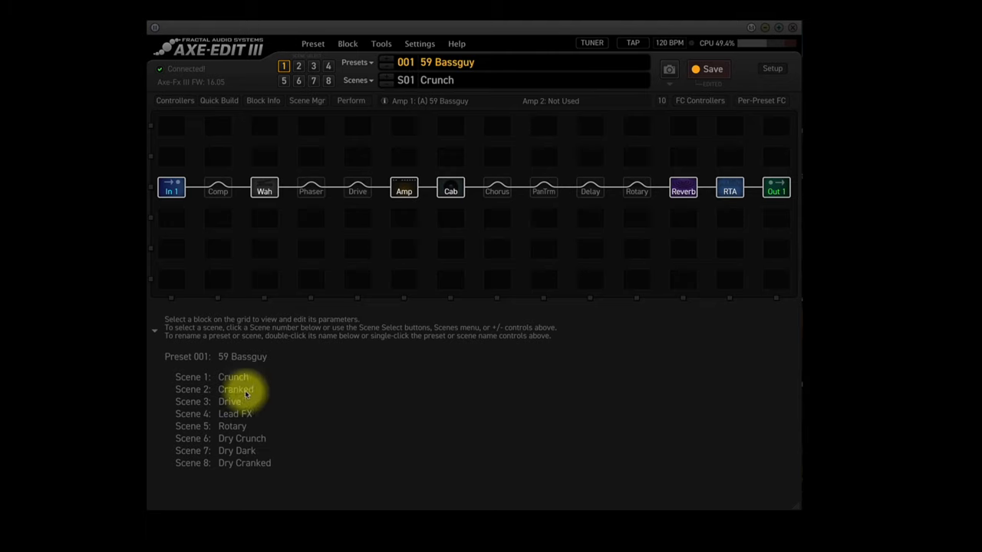
{"action": "mouse_move", "coordinate": [249, 414]}
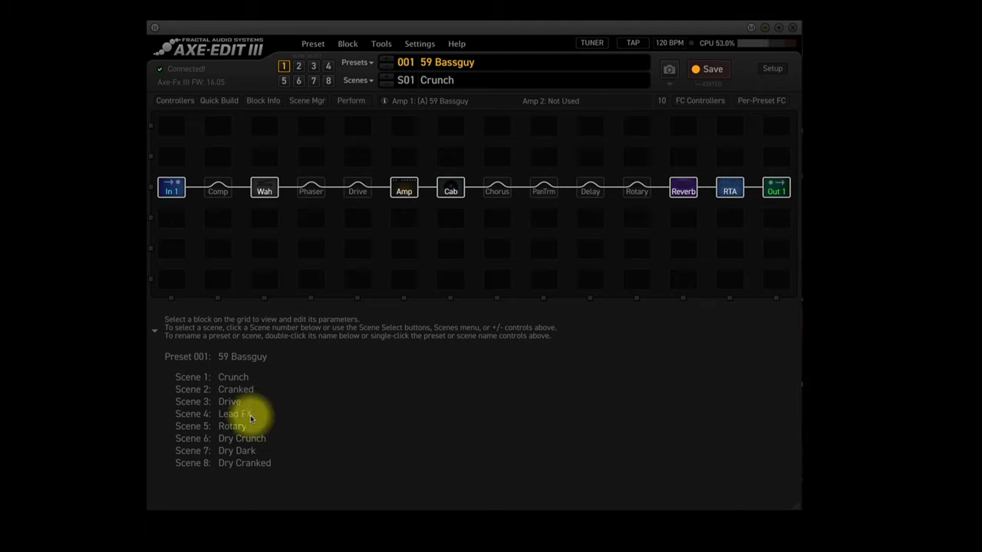
{"action": "mouse_move", "coordinate": [267, 439]}
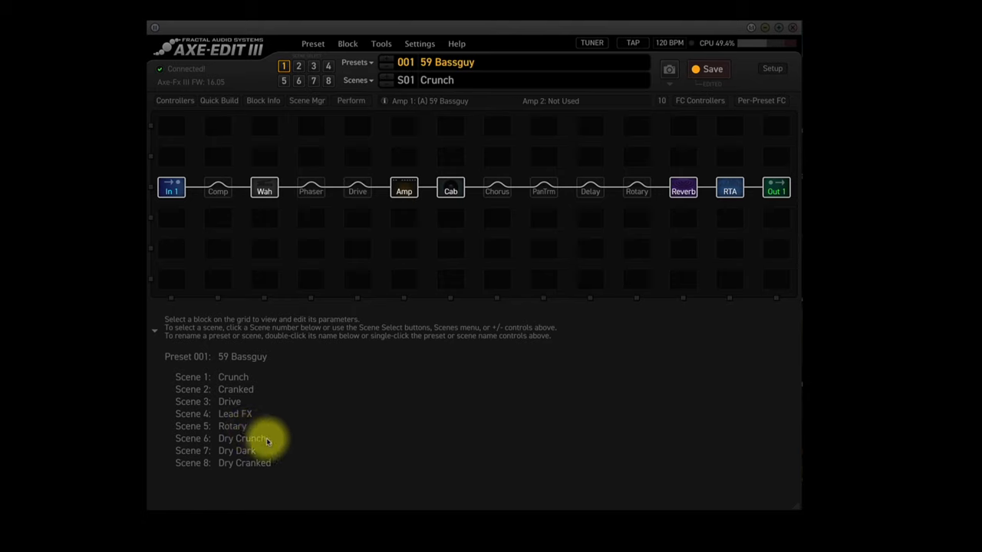
{"action": "mouse_move", "coordinate": [278, 470]}
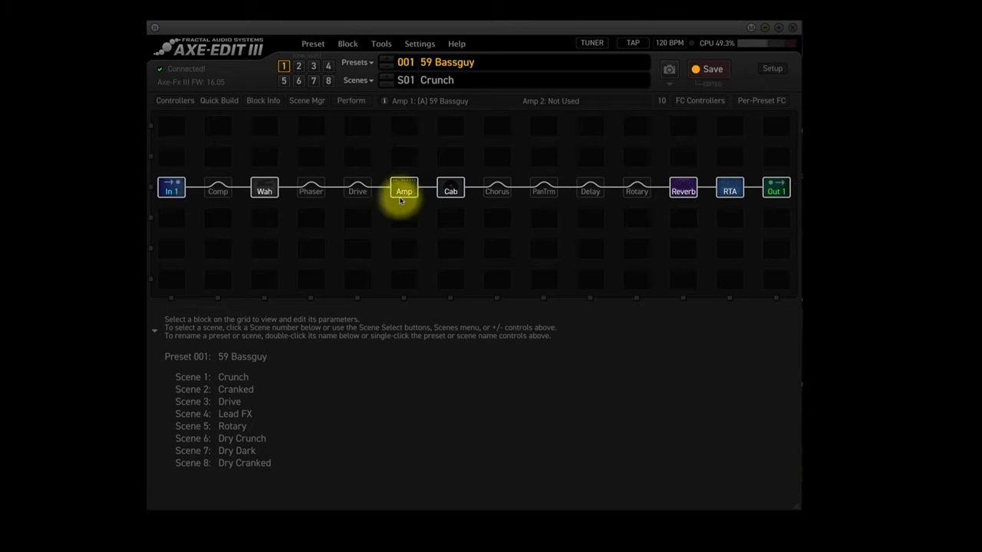
Display scene 1's Amp, Cab, Reverb and RTA block parameter pages in turn
{"action": "left_click", "coordinate": [403, 190]}
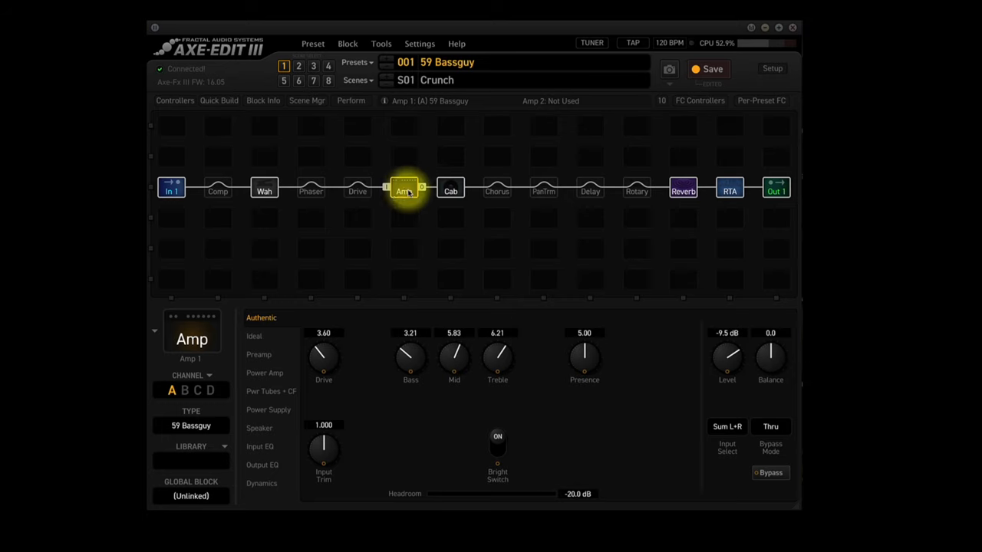
{"action": "left_click", "coordinate": [451, 190]}
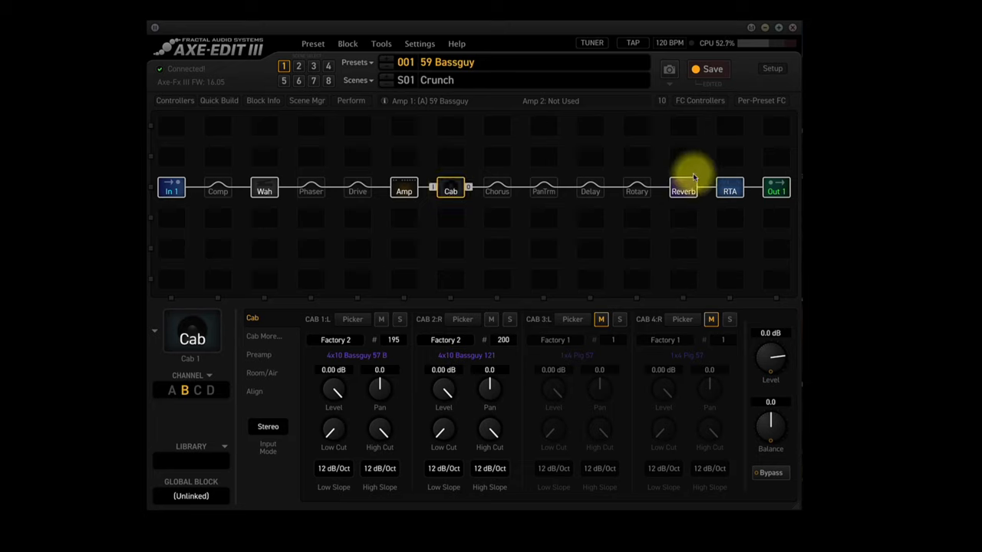
{"action": "left_click", "coordinate": [683, 191]}
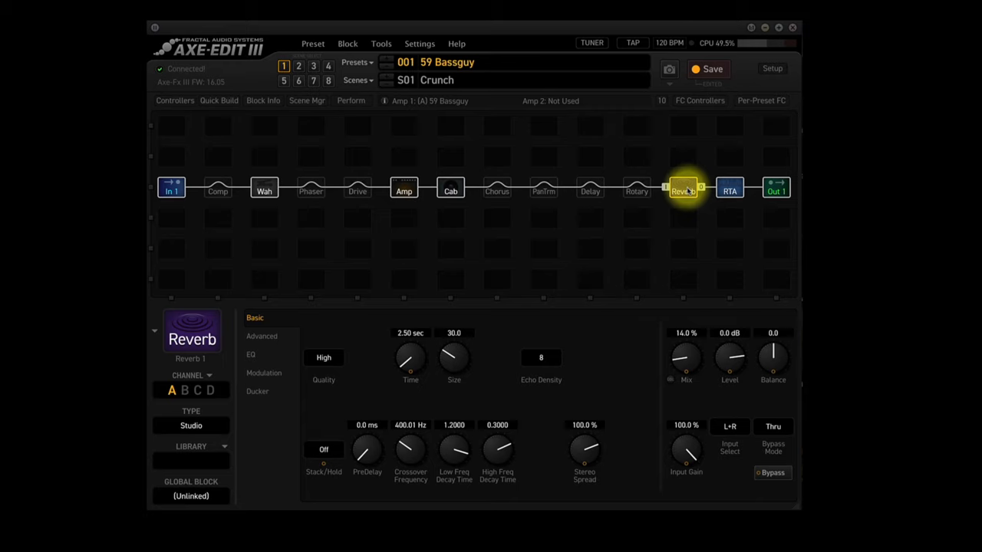
{"action": "left_click", "coordinate": [729, 190]}
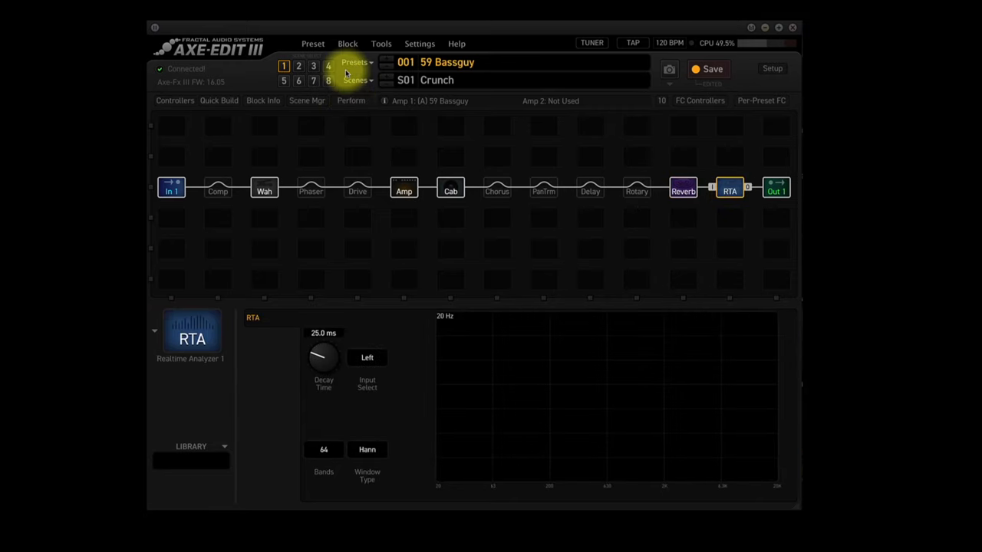
{"action": "mouse_move", "coordinate": [218, 190]}
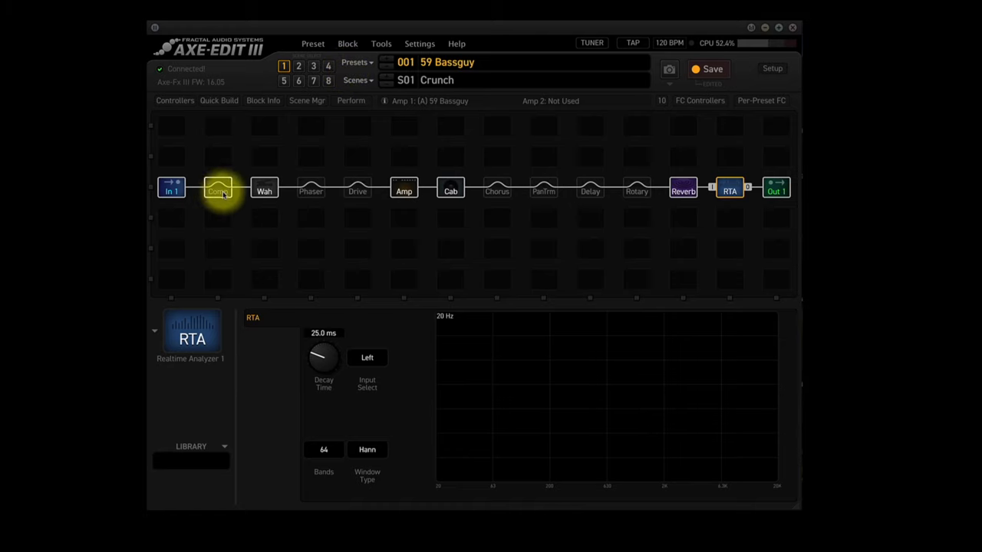
{"action": "mouse_move", "coordinate": [356, 191]}
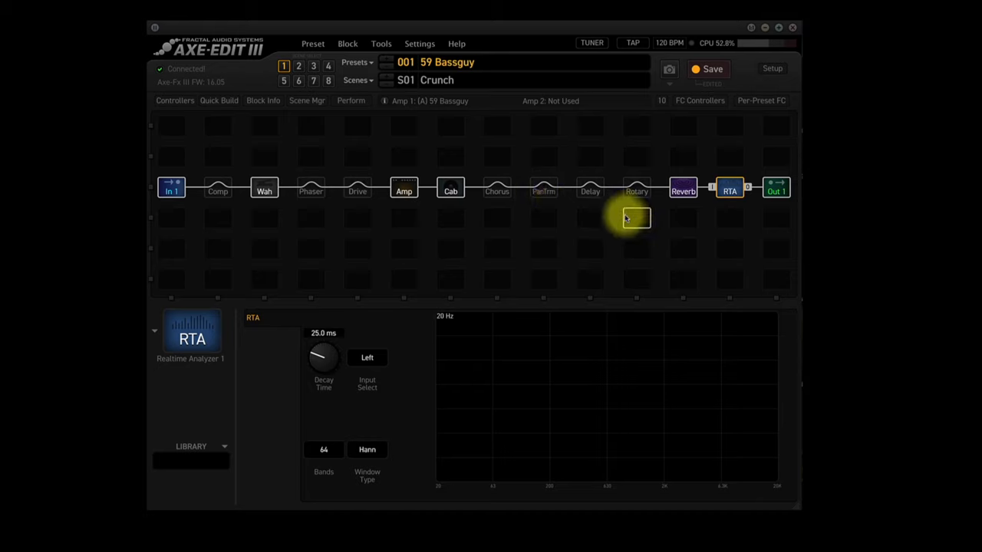
{"action": "mouse_move", "coordinate": [613, 218]}
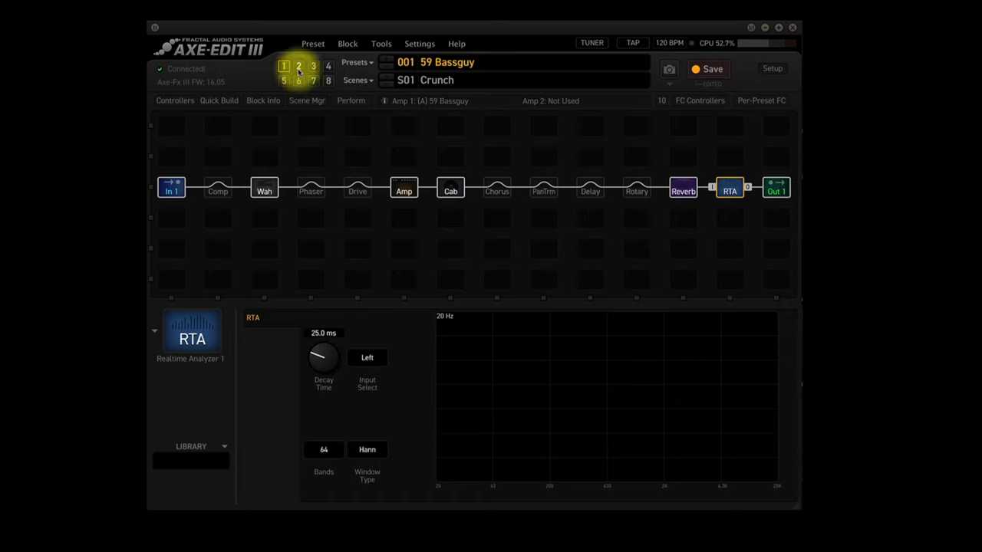
Activate scene 2 'Cranked' and display its Amp, then Cab, parameters
{"action": "left_click", "coordinate": [298, 66]}
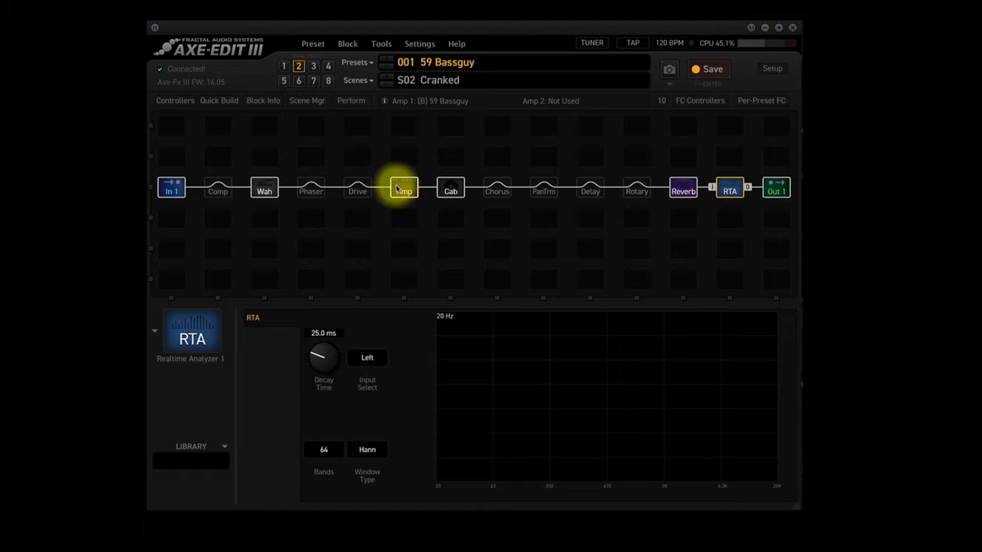
{"action": "left_click", "coordinate": [404, 191]}
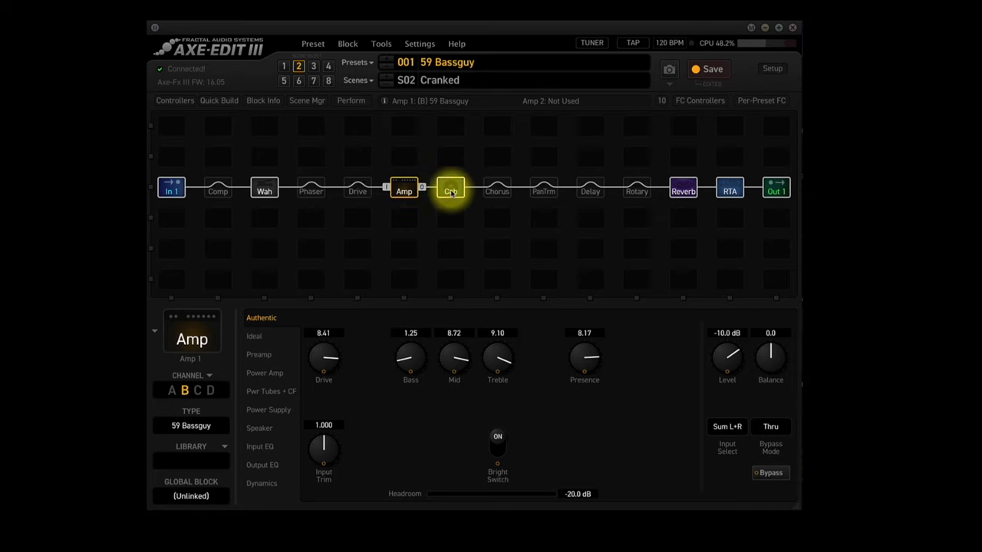
{"action": "left_click", "coordinate": [450, 190]}
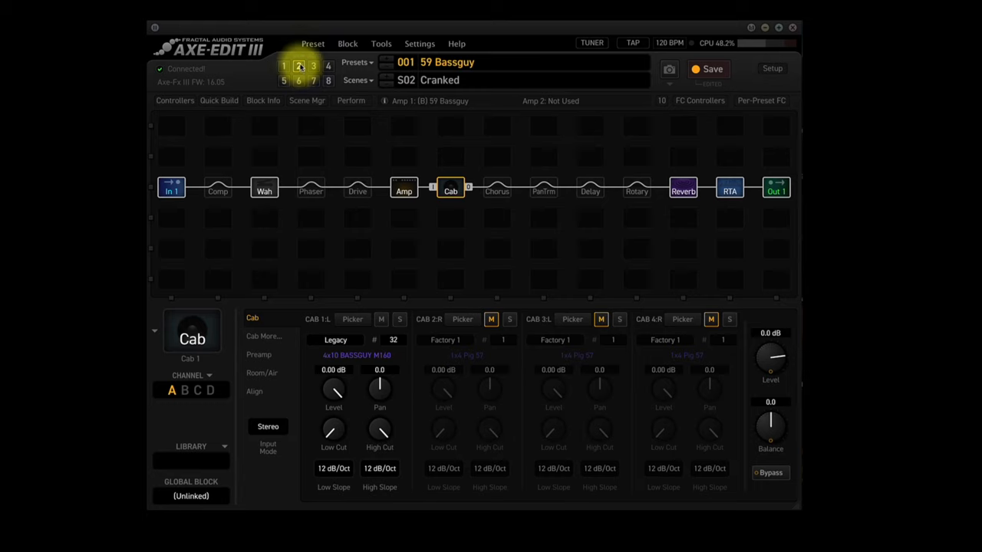
Switch to scene 3 'Drive' and view its Drive, Amp and Cab block settings
{"action": "left_click", "coordinate": [313, 65]}
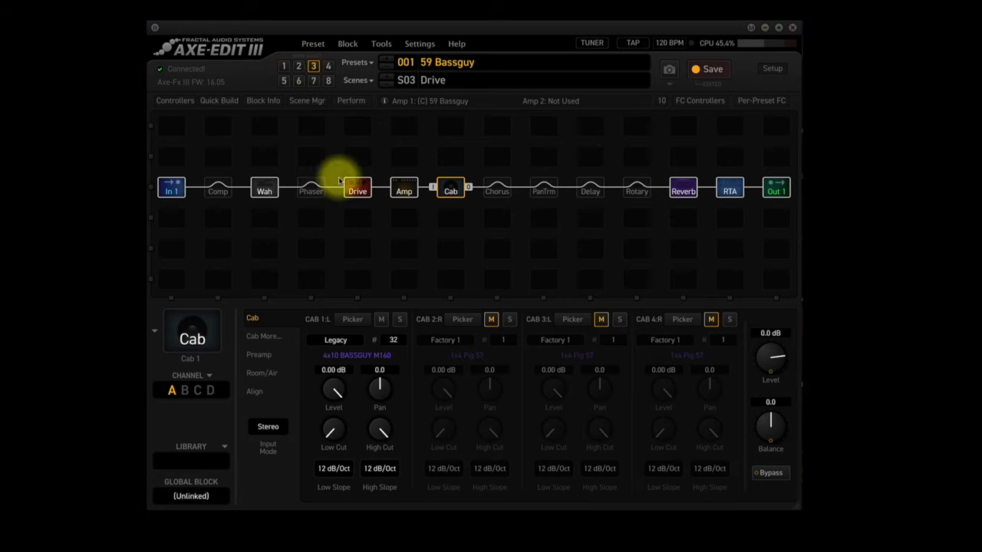
{"action": "left_click", "coordinate": [356, 191]}
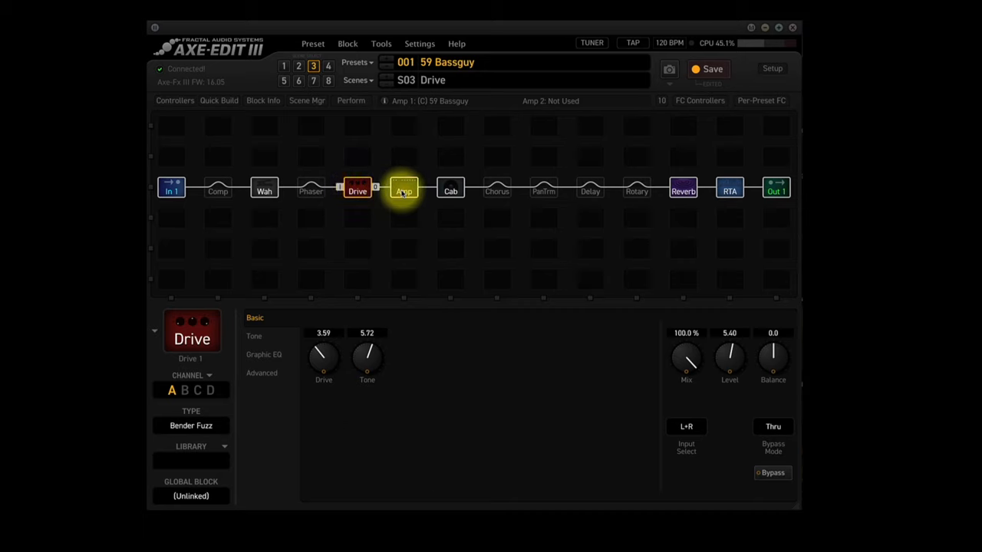
{"action": "left_click", "coordinate": [404, 190]}
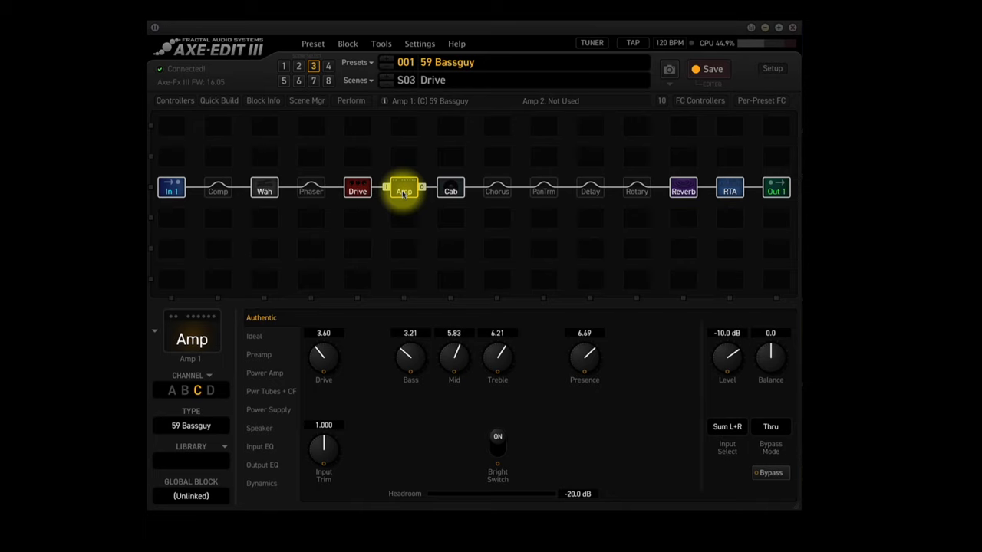
{"action": "left_click", "coordinate": [450, 191]}
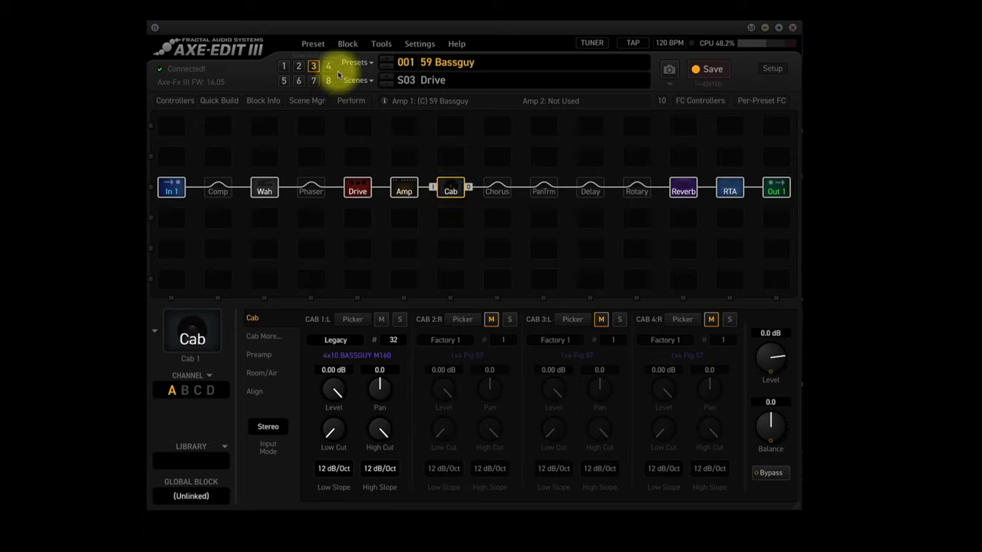
Switch to scene 4 'Lead FX' and view its Amp and Delay settings
{"action": "left_click", "coordinate": [329, 66]}
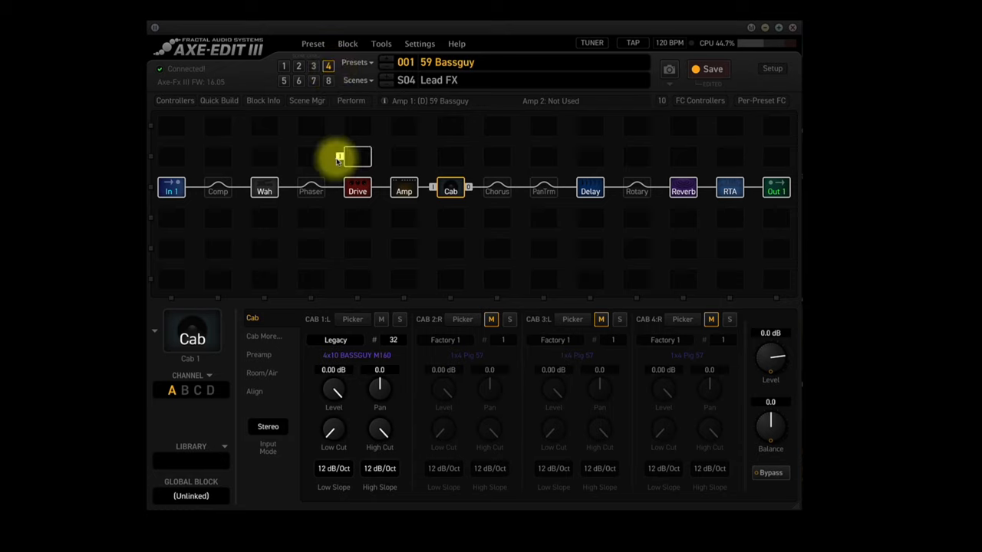
{"action": "left_click", "coordinate": [404, 189]}
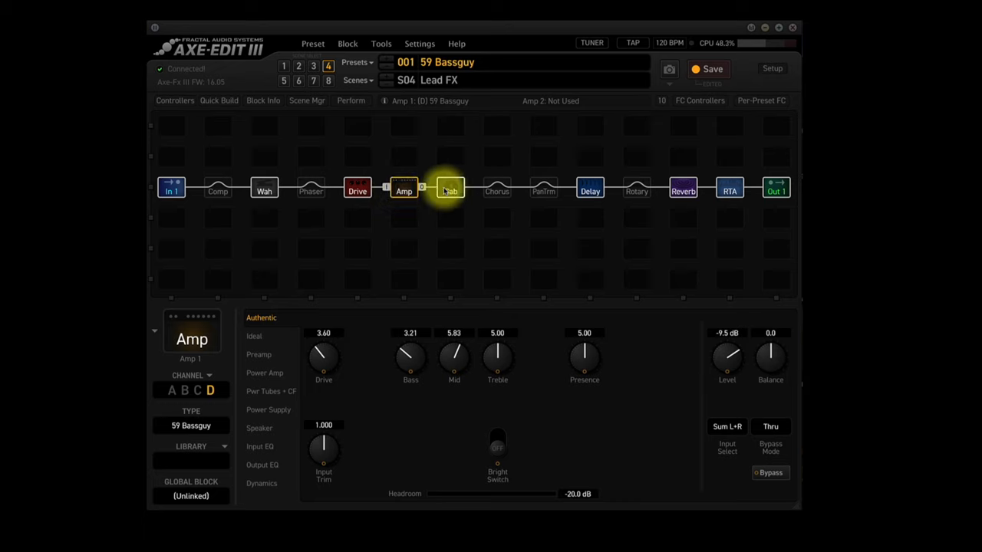
{"action": "left_click", "coordinate": [590, 190]}
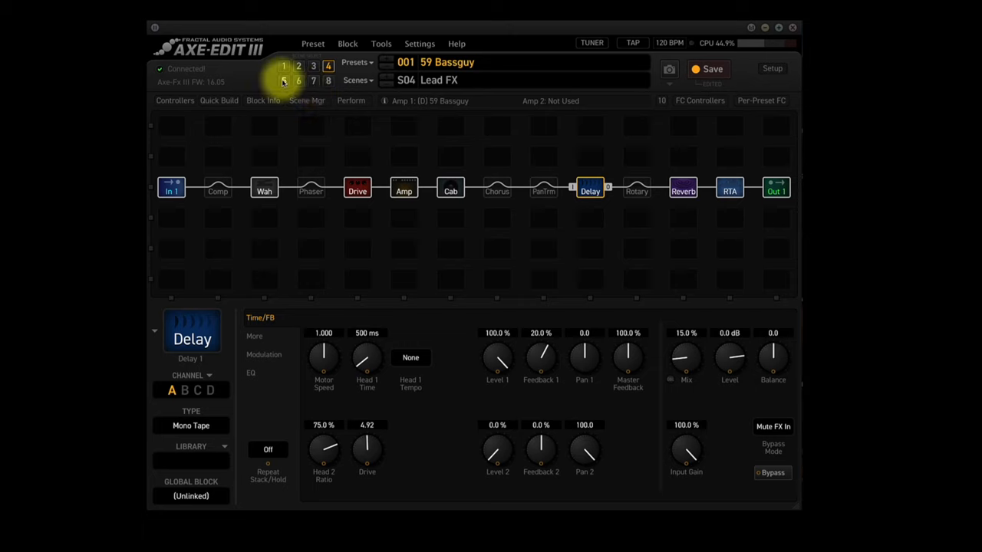
View the Amp settings in scene 5 'Rotary', then the Cab settings in scene 6 'Dry Crunch'
{"action": "left_click", "coordinate": [283, 80]}
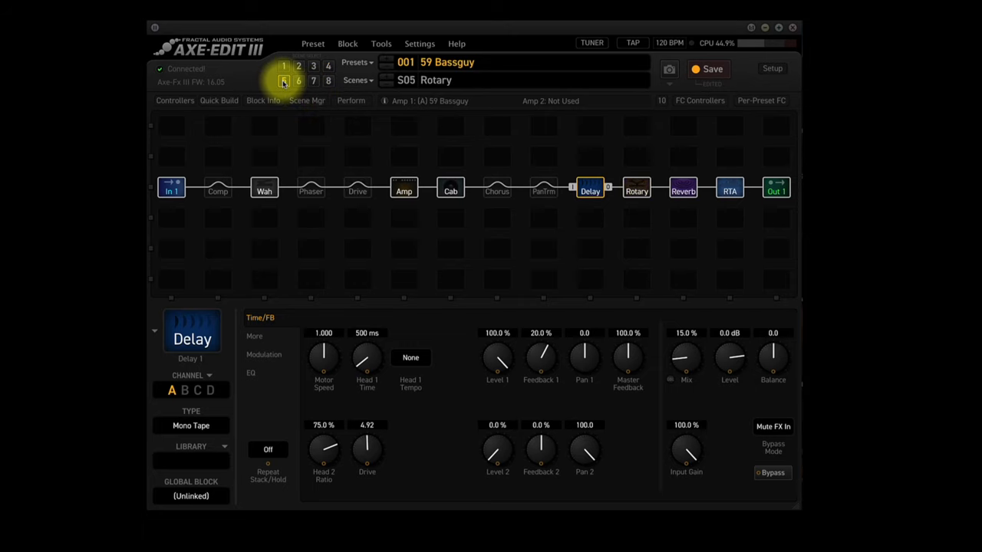
{"action": "left_click", "coordinate": [404, 190]}
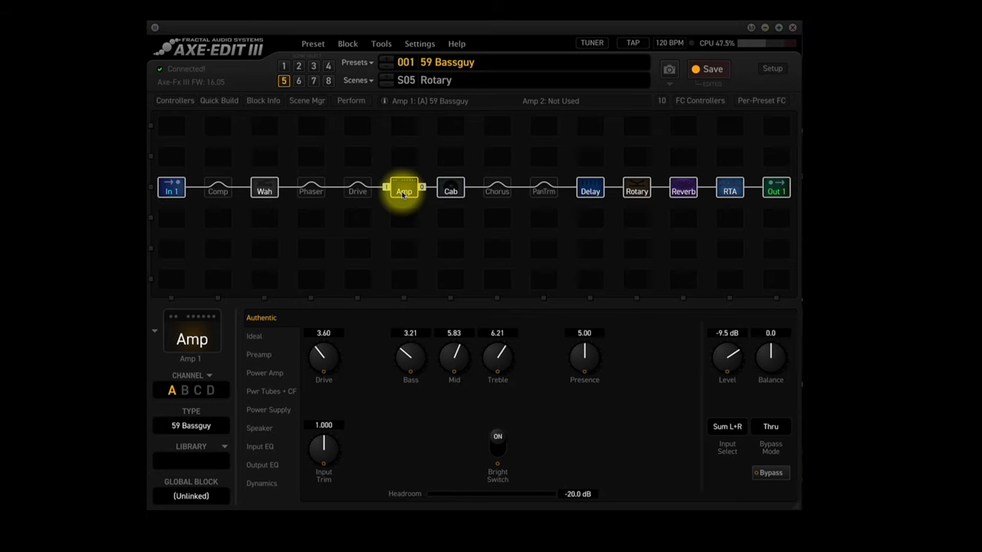
{"action": "left_click", "coordinate": [637, 190]}
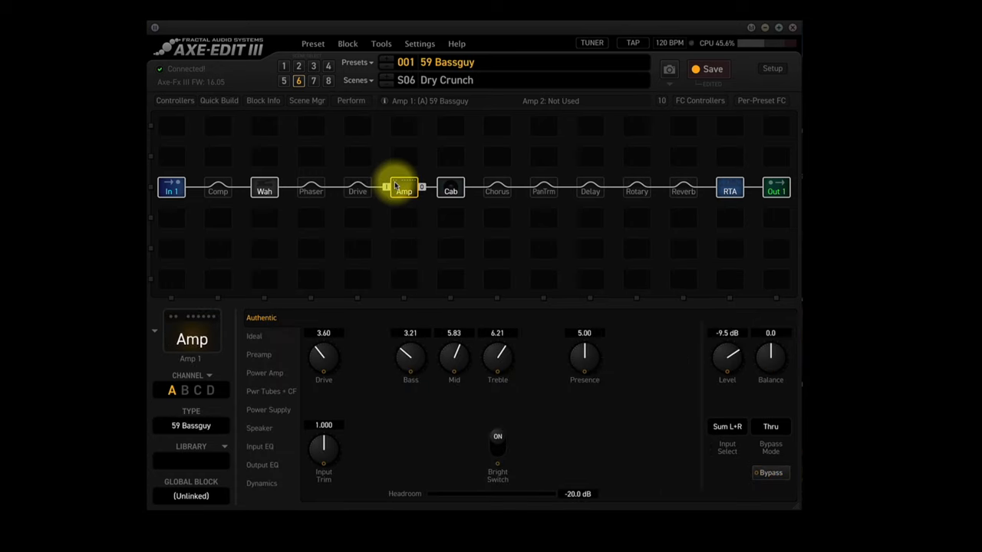
{"action": "left_click", "coordinate": [450, 190]}
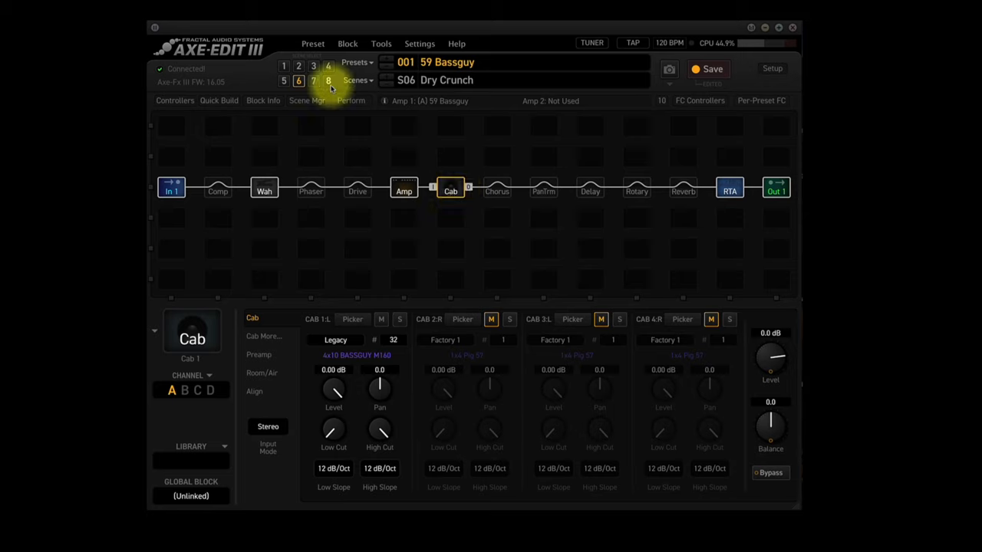
Check the Amp settings in scene 7 'Dry Dark', then switch to scene 8 'Dry Cranked'
{"action": "left_click", "coordinate": [313, 81]}
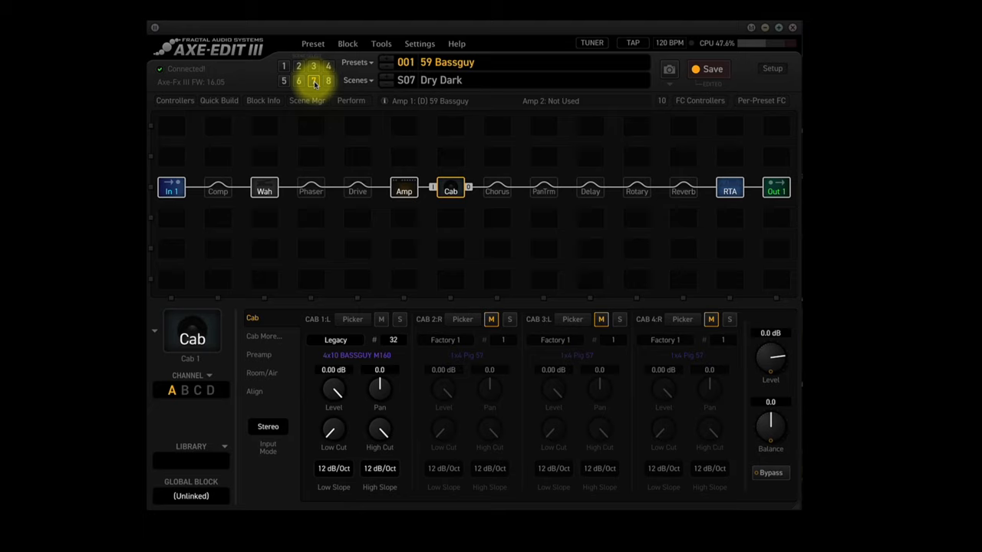
{"action": "left_click", "coordinate": [404, 190]}
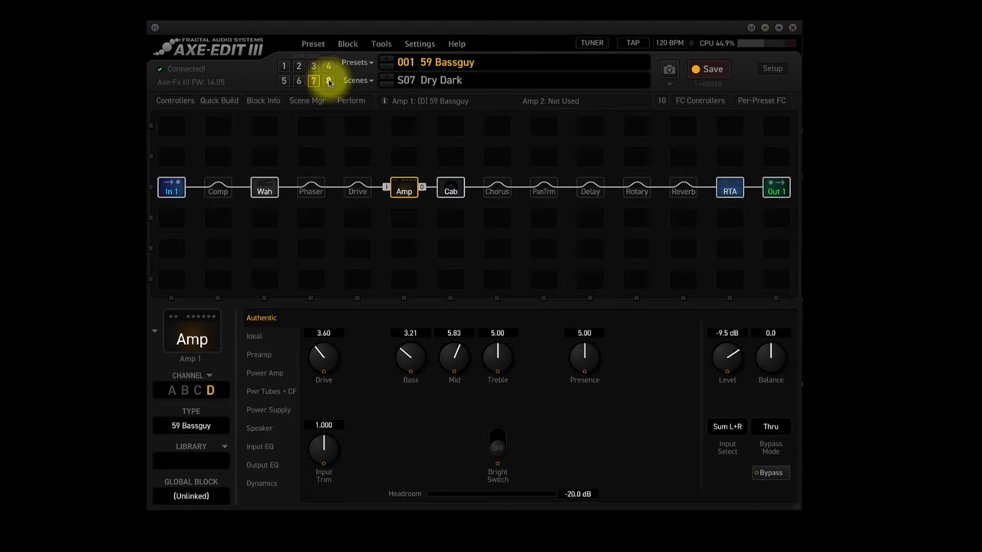
{"action": "left_click", "coordinate": [329, 80]}
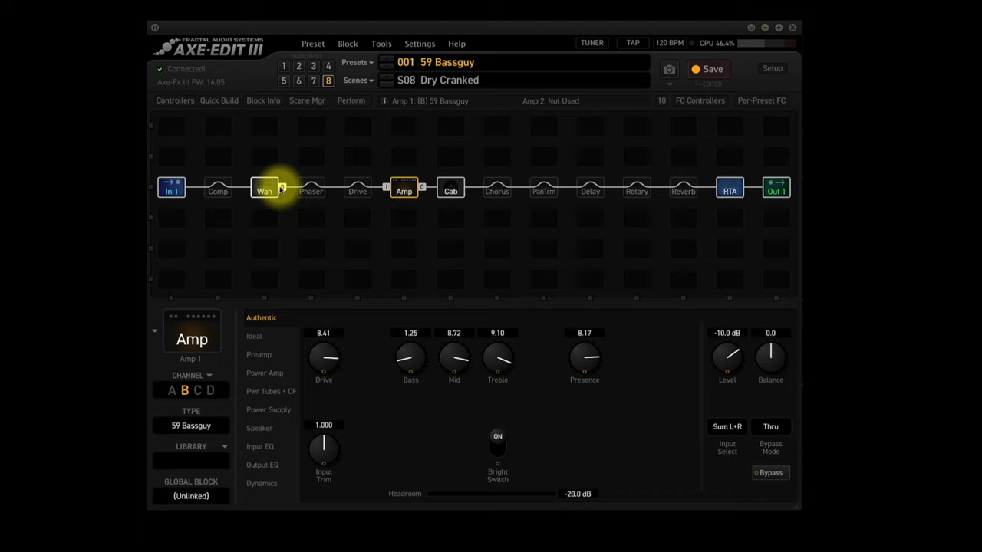
View scene 8's Wah, Comp and Rotary block settings, then return to scene 1 'Crunch'
{"action": "left_click", "coordinate": [265, 189]}
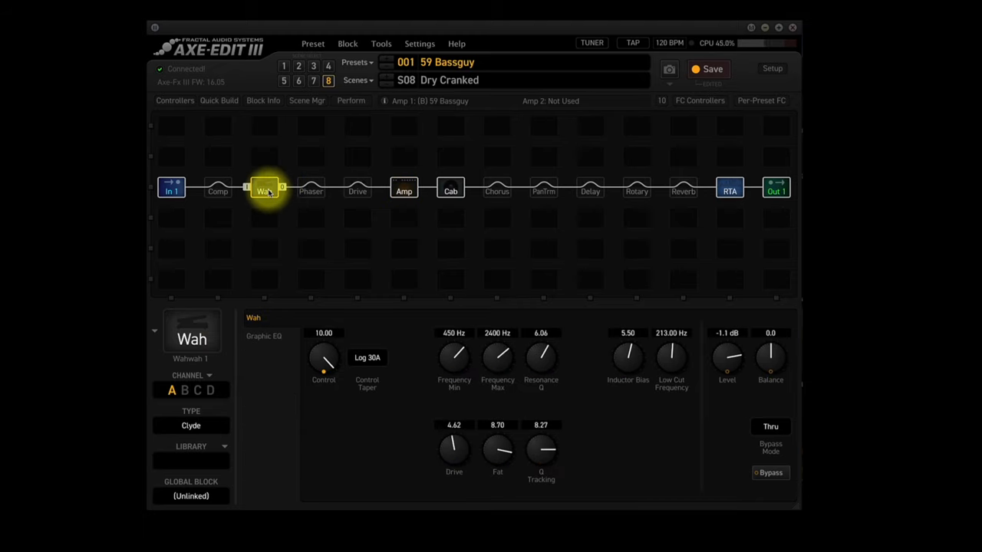
{"action": "left_click", "coordinate": [218, 190]}
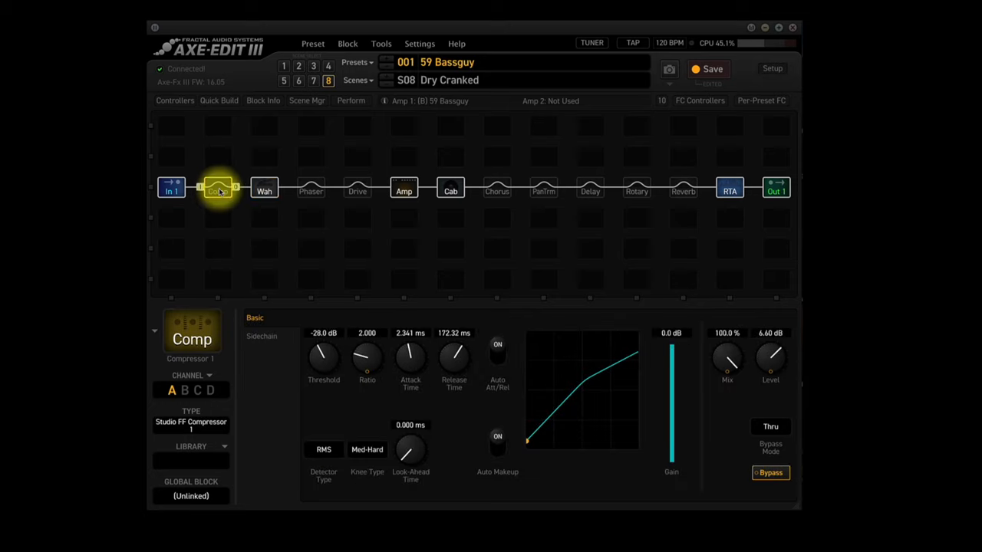
{"action": "left_click", "coordinate": [357, 190]}
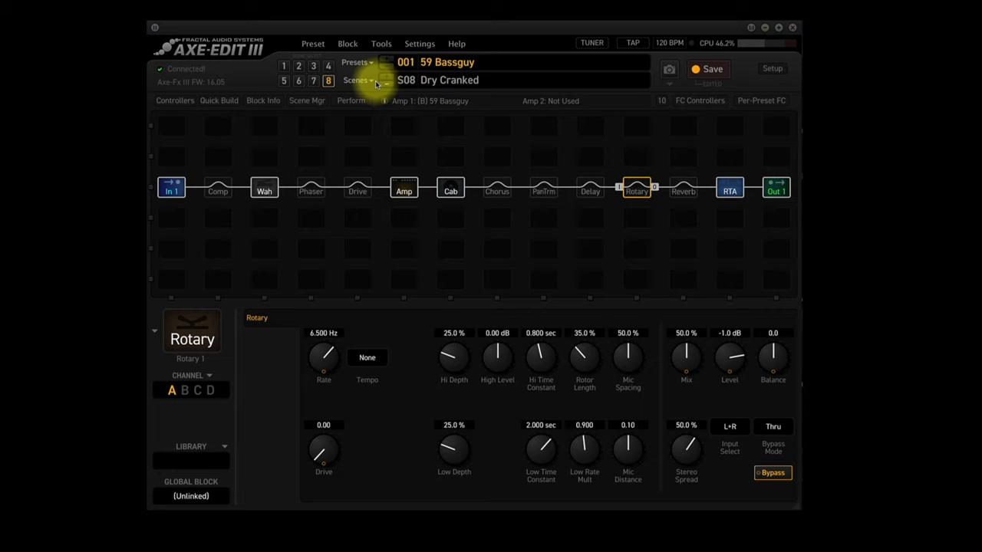
{"action": "left_click", "coordinate": [283, 66]}
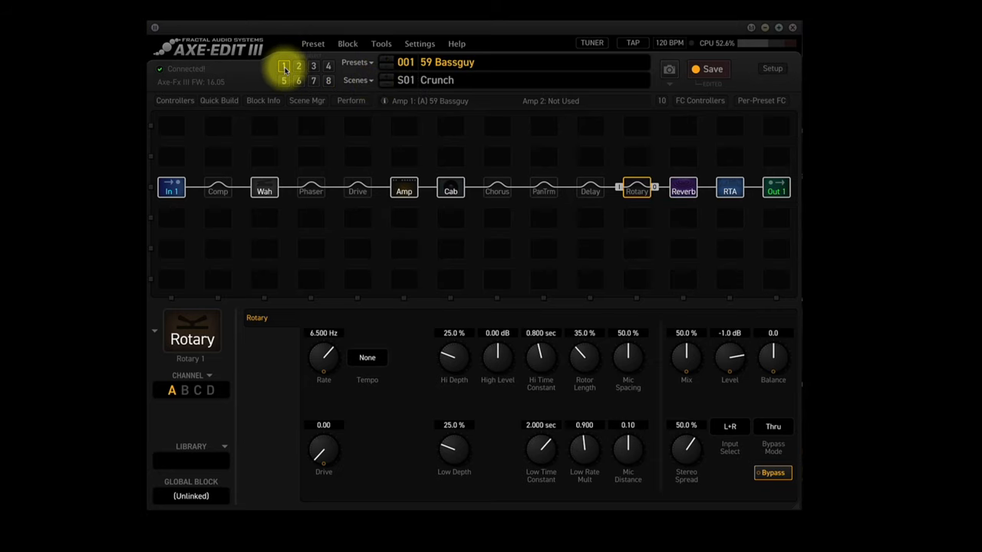